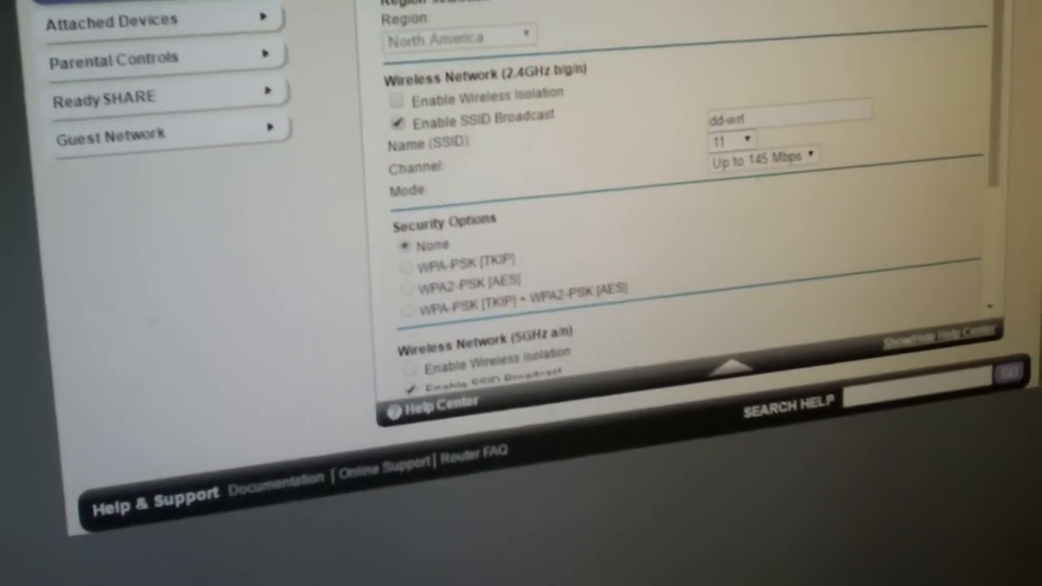
- Change the 2.4 GHz wireless network's channel from Auto to 11
left_click(726, 144)
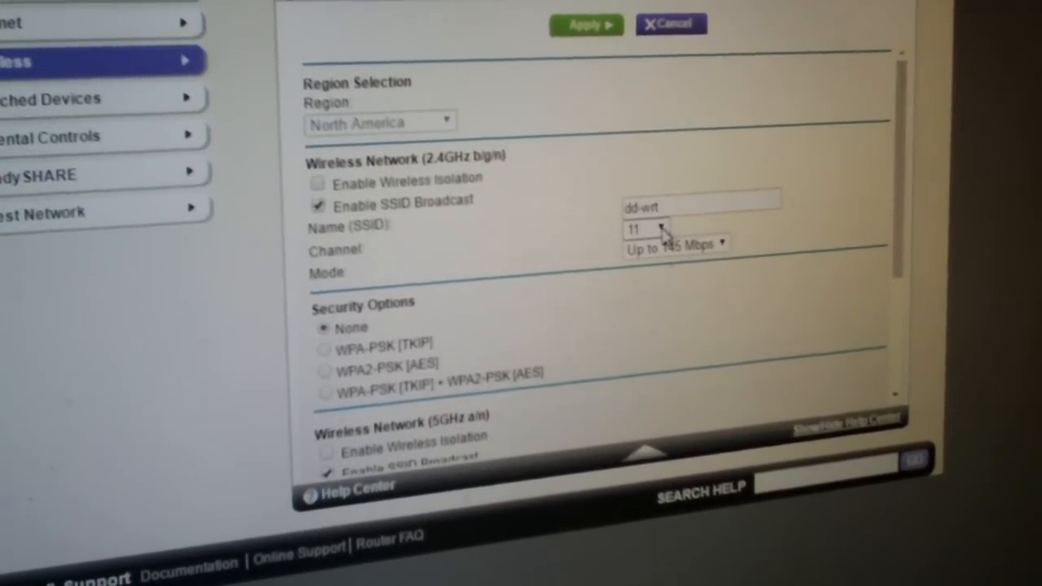
left_click(645, 228)
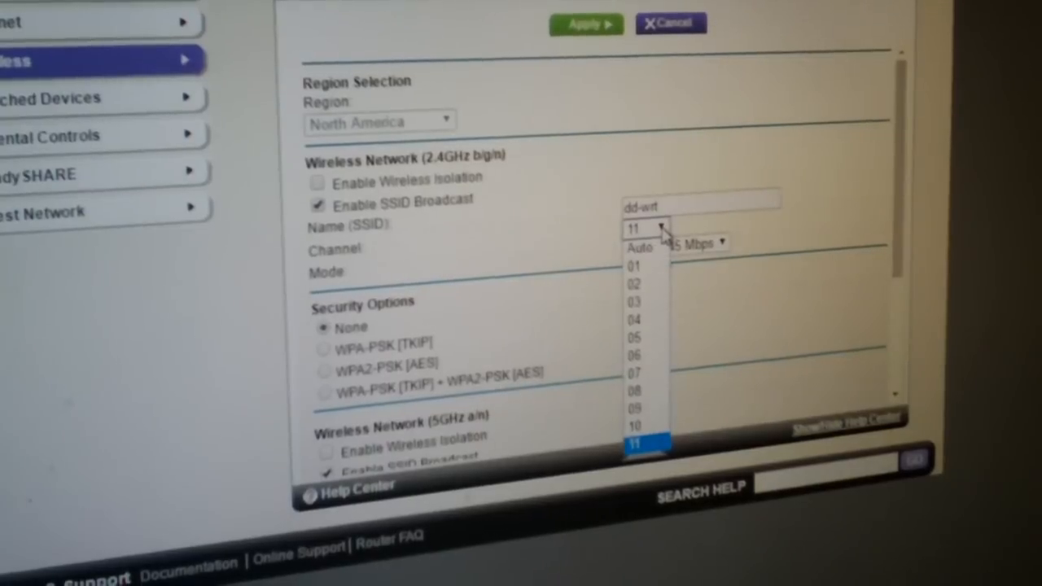
mouse_move(643, 300)
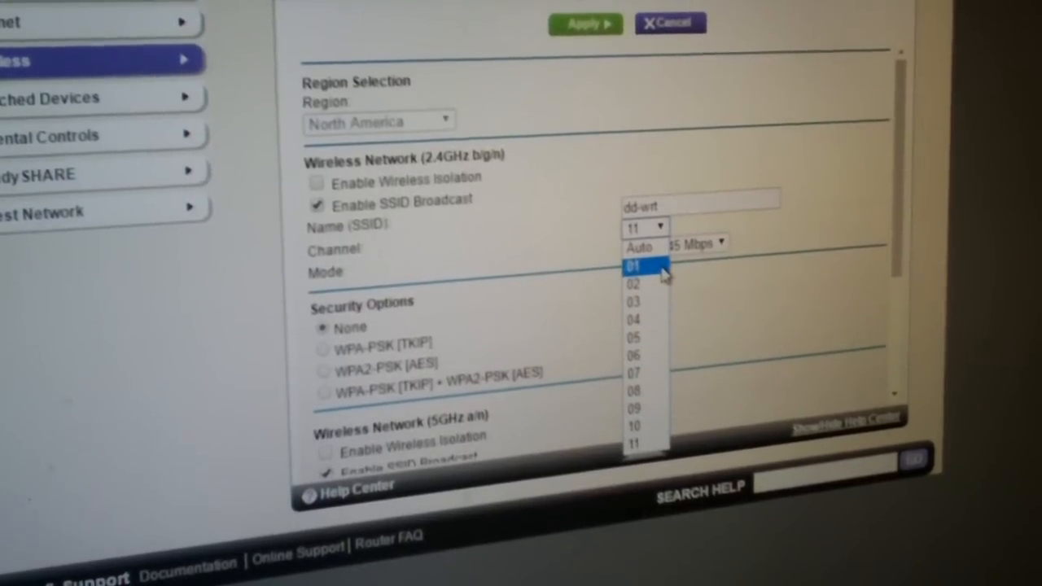
mouse_move(638, 357)
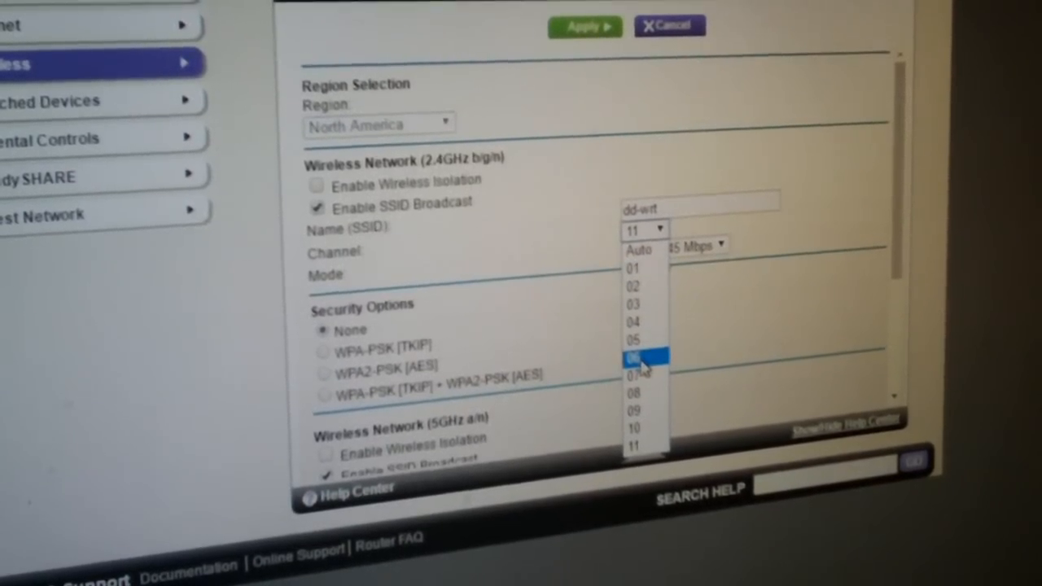
mouse_move(649, 448)
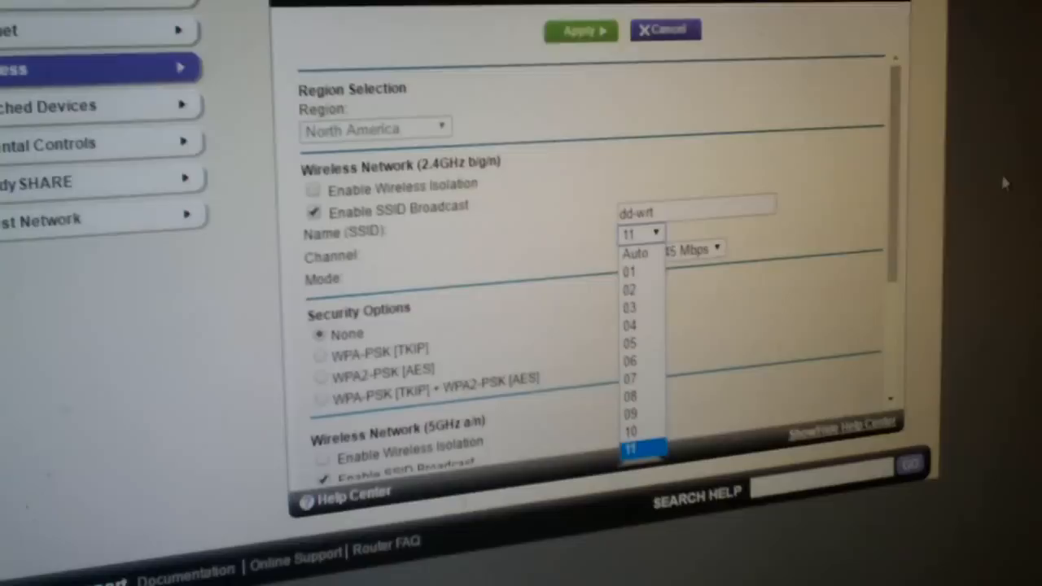
left_click(641, 448)
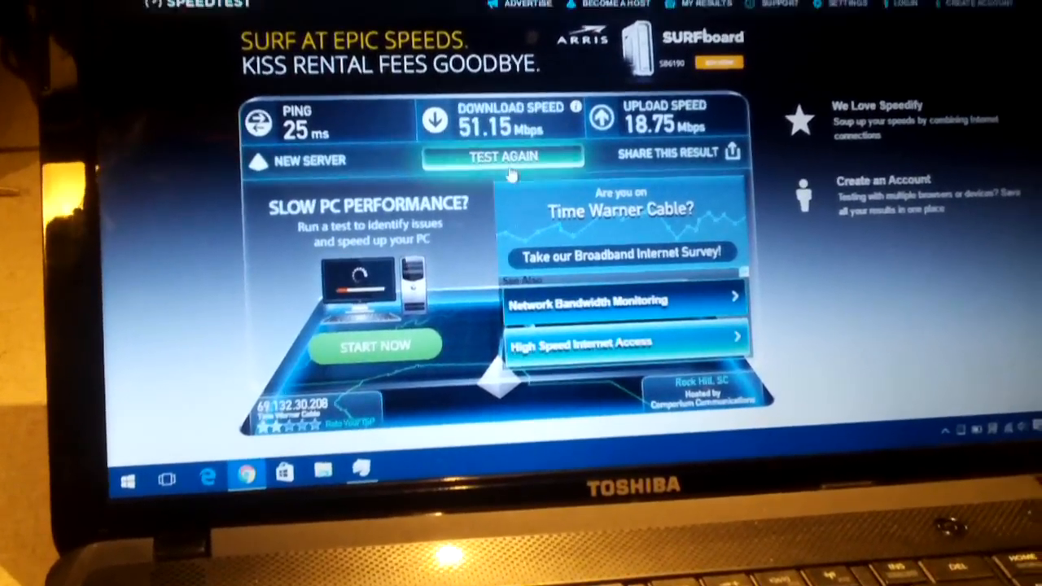
- Rerun the speed test after the 51.15 Mbps down / 18.75 Mbps up result
left_click(503, 156)
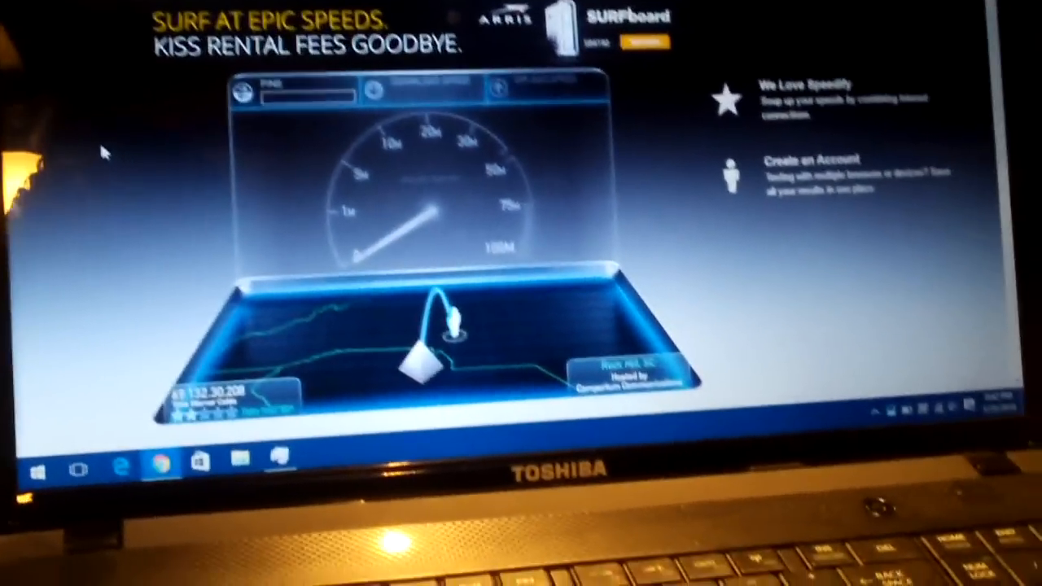